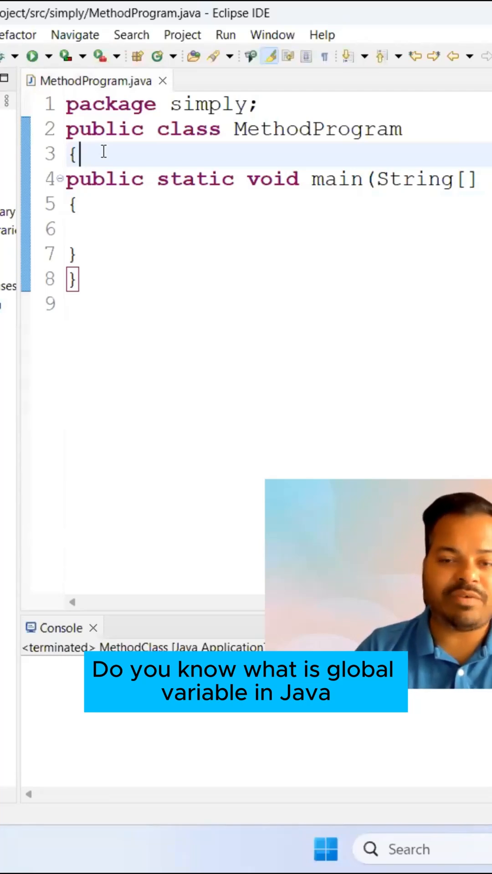
Step: Add an empty add() method and an empty static add1() method above main
key("enter")
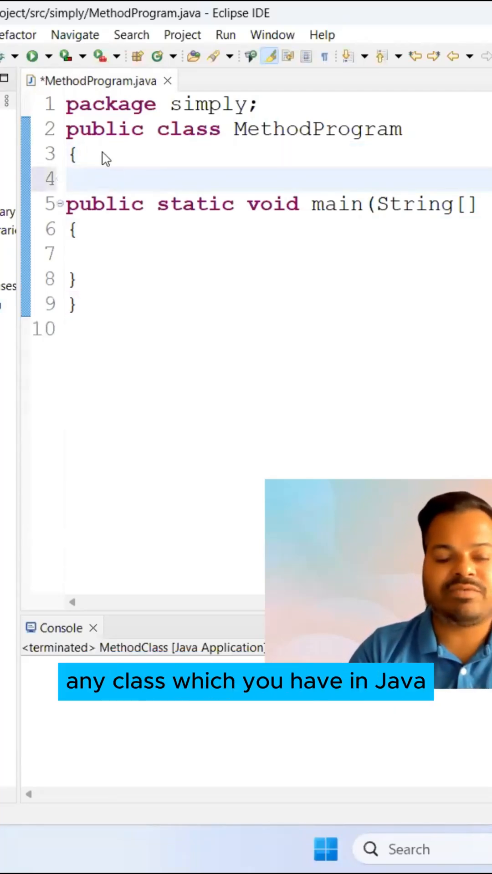
type("void add()")
type("{")
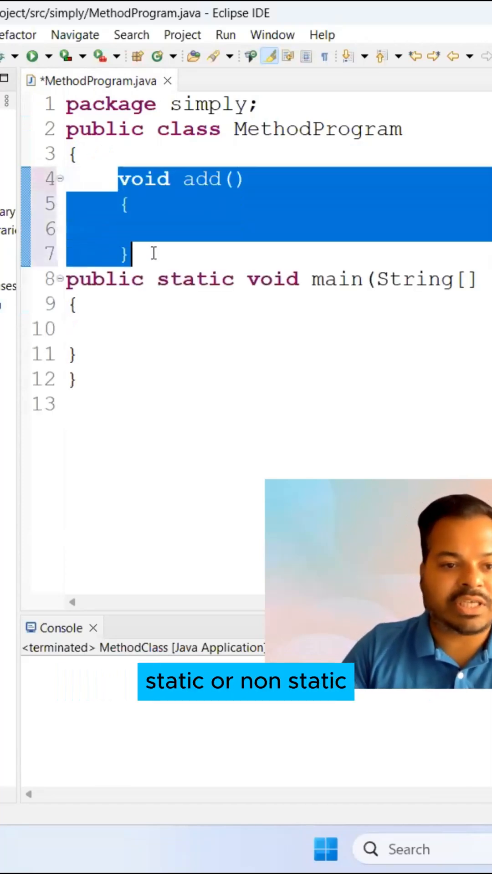
type("sttaic void add()")
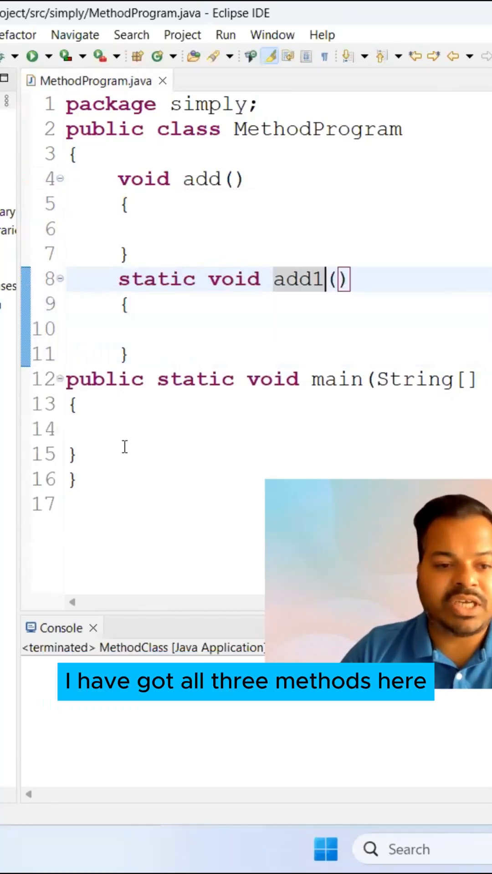
Step: Insert a blank line at the top of the class body, above add()
left_click_drag(117, 178, 131, 256)
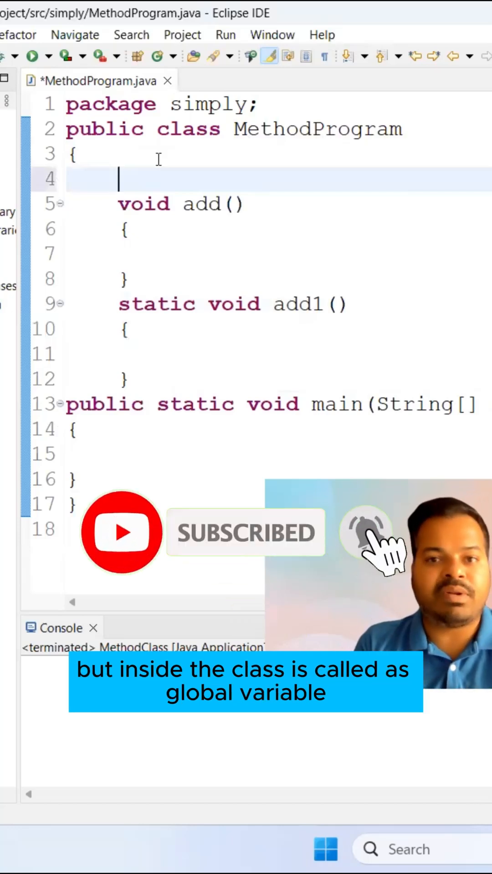
Step: Declare String a="Manish", static String b="Tiwari", and int a above the methods
type("String a")
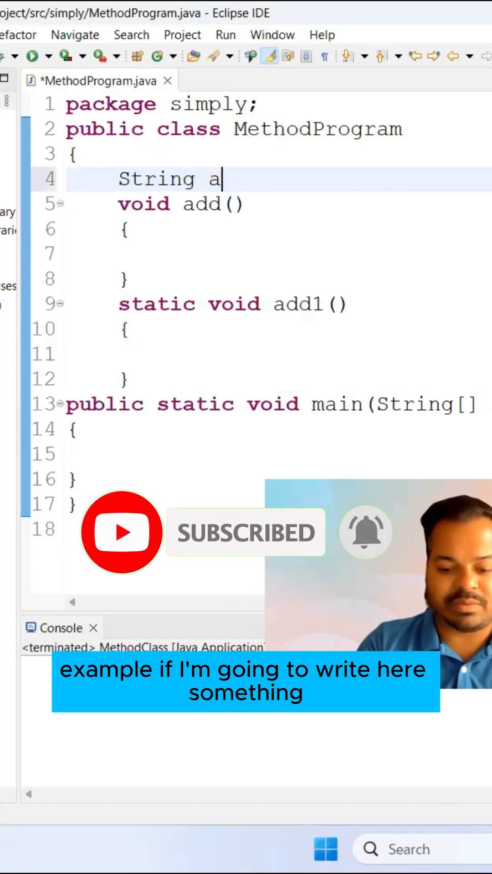
type("=\"Manish\";")
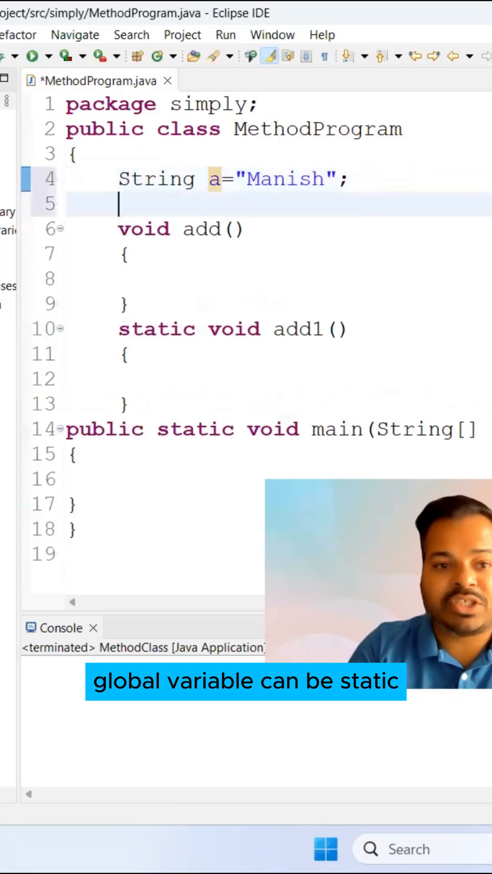
type("String b=\"Manish\";")
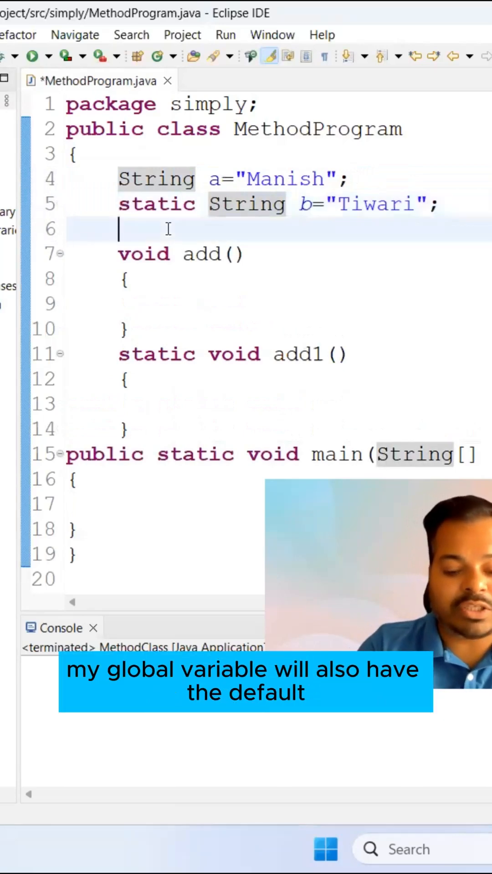
type("int a;")
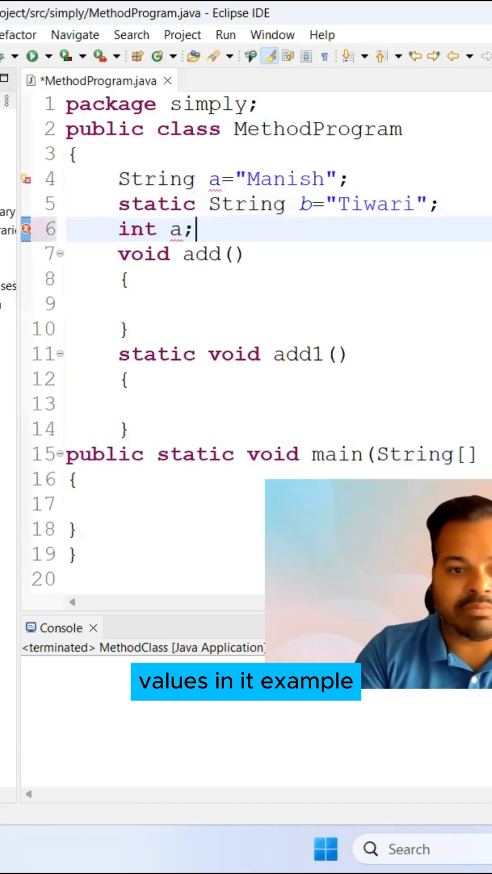
Step: Change int a to static int a1 and select the three global variable declarations
type("static")
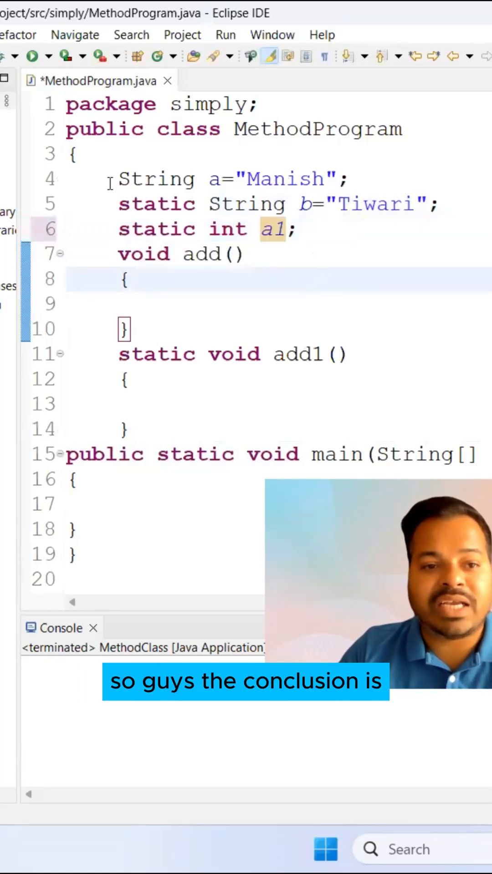
left_click_drag(115, 179, 298, 229)
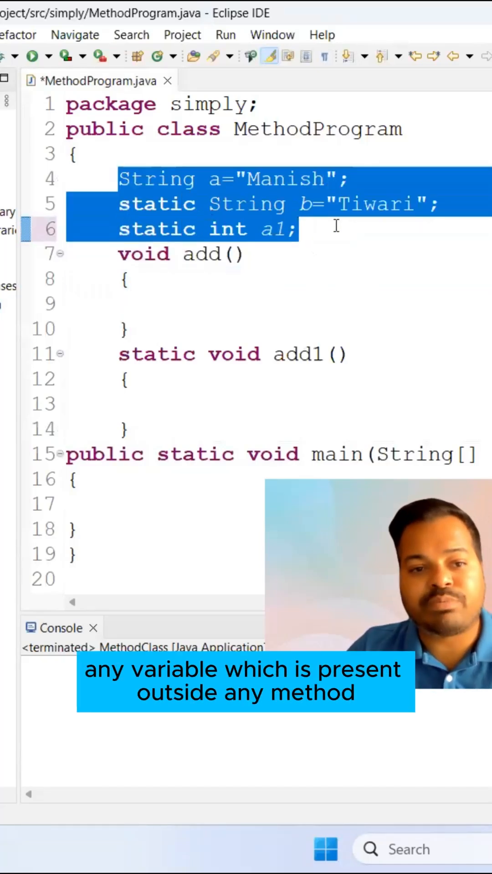